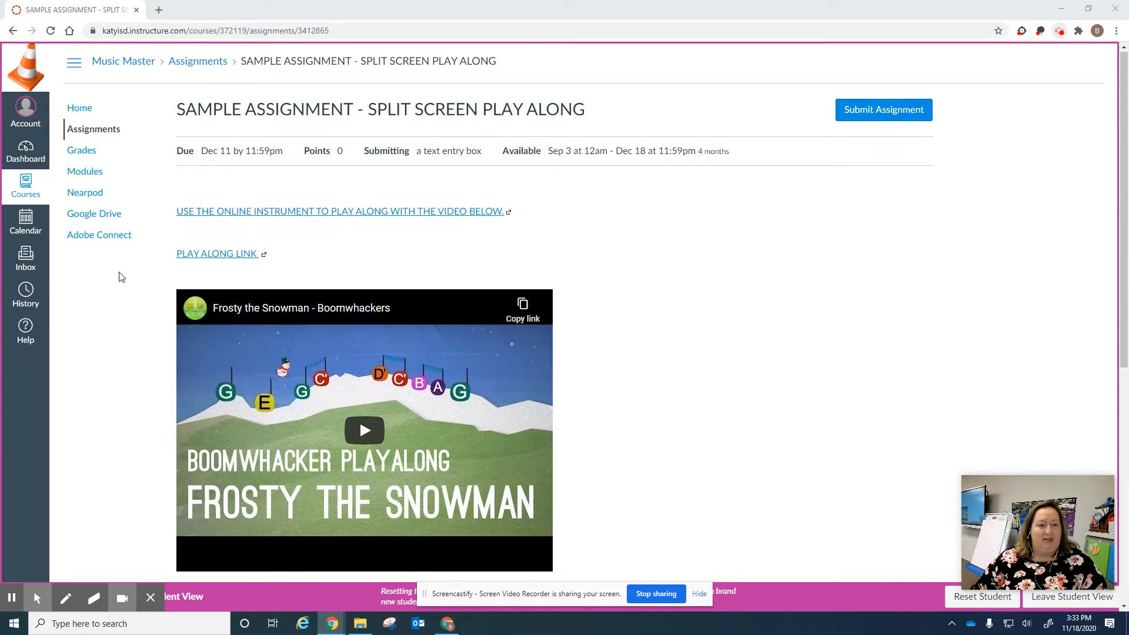
Scroll down to SAMPLE assignment 2's sheet music and online xylophone link
scroll("down", 3)
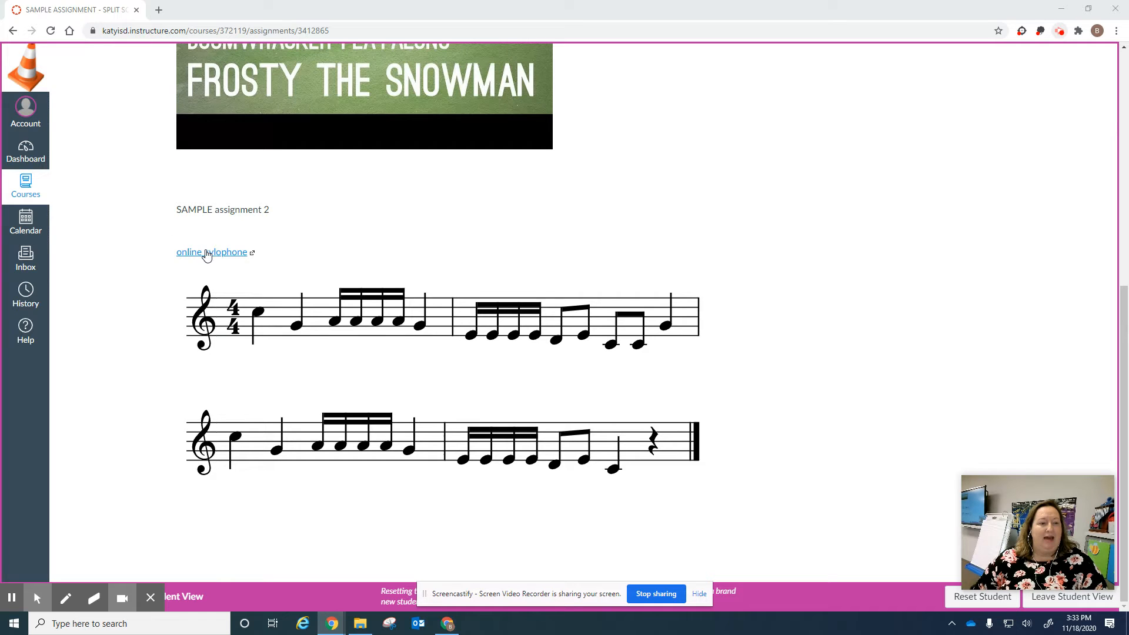
mouse_move(212, 253)
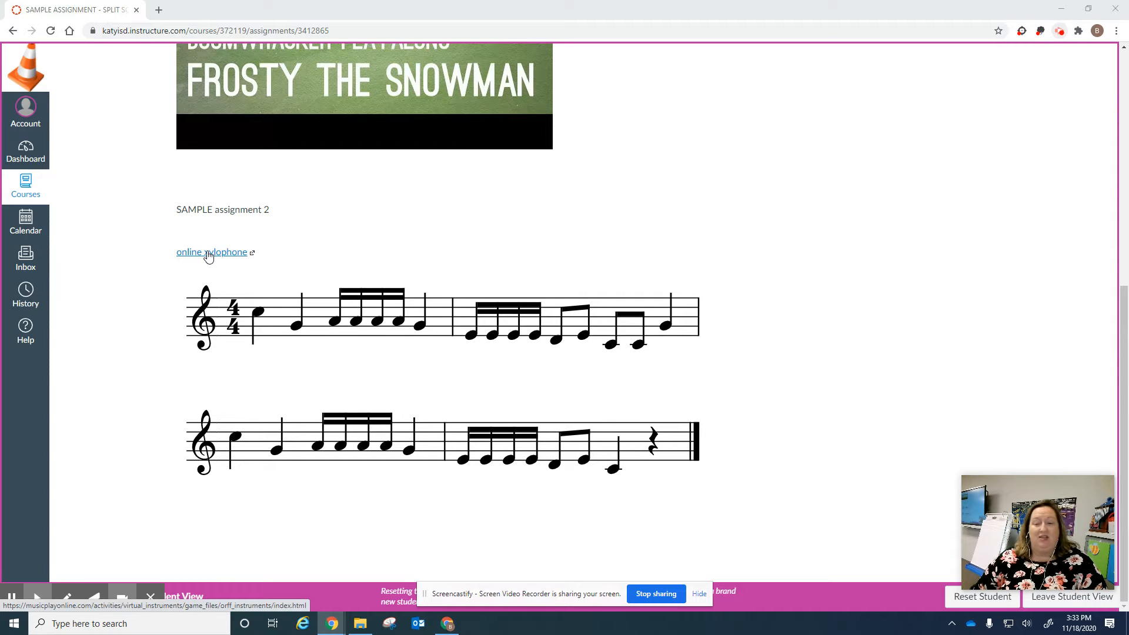
Open the online xylophone and remove the B and F bars, leaving C–D–E–G–A
left_click(212, 251)
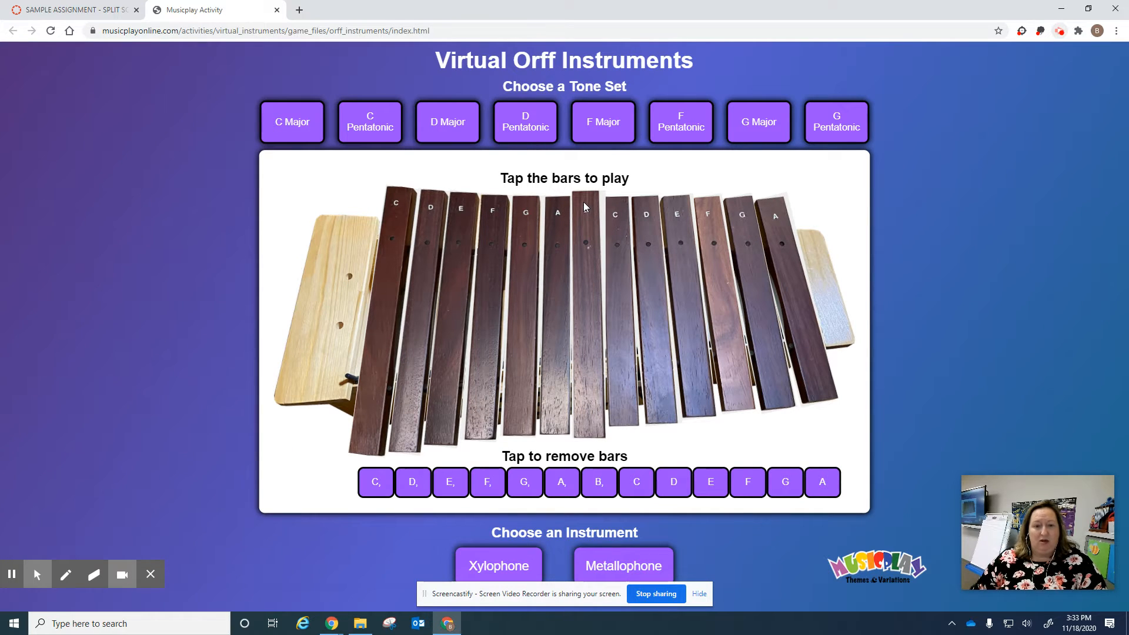
left_click(599, 482)
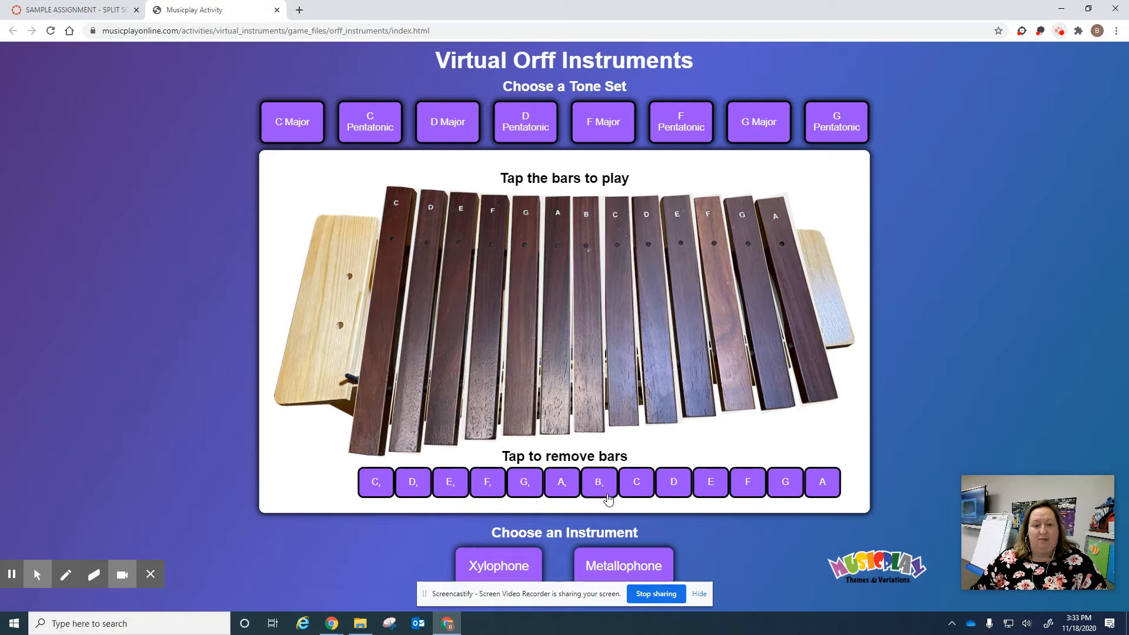
left_click(599, 482)
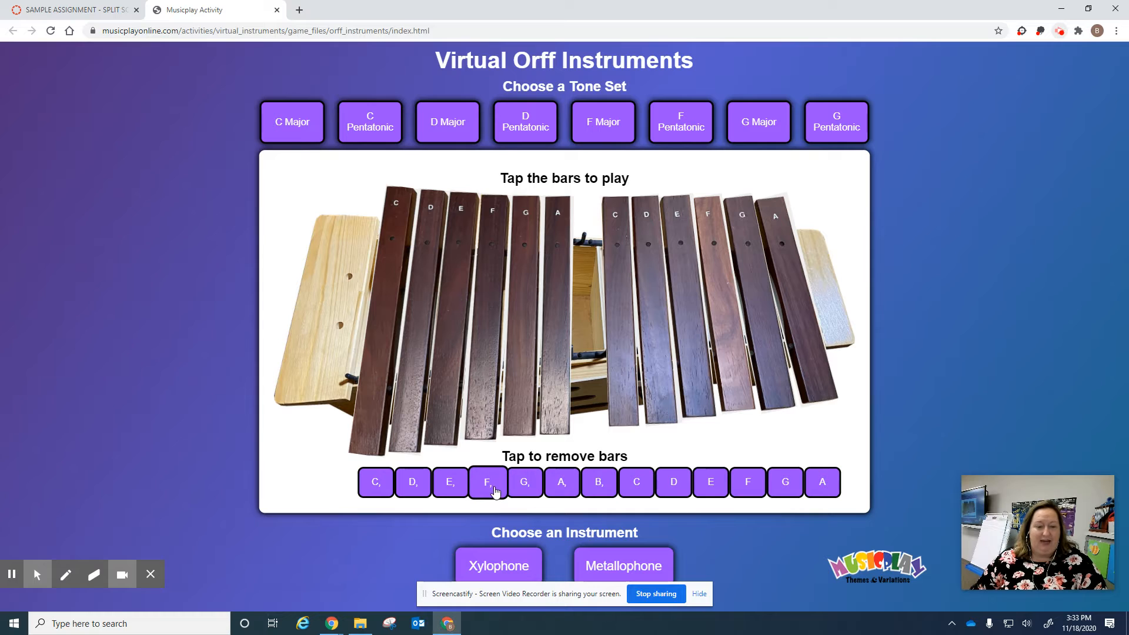
left_click(487, 481)
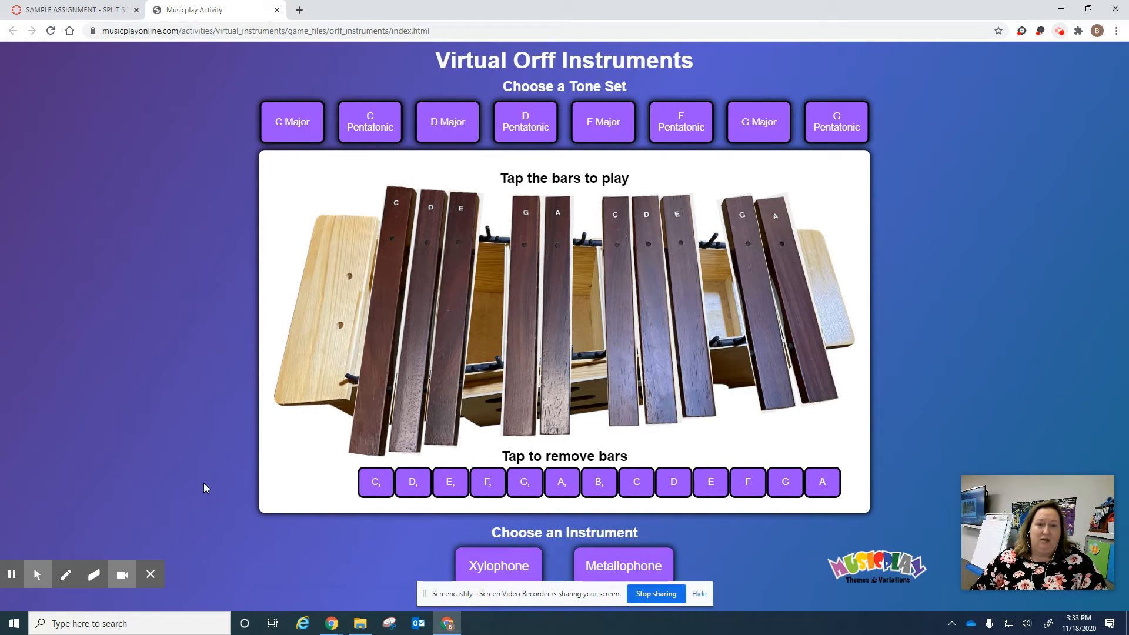
mouse_move(489, 405)
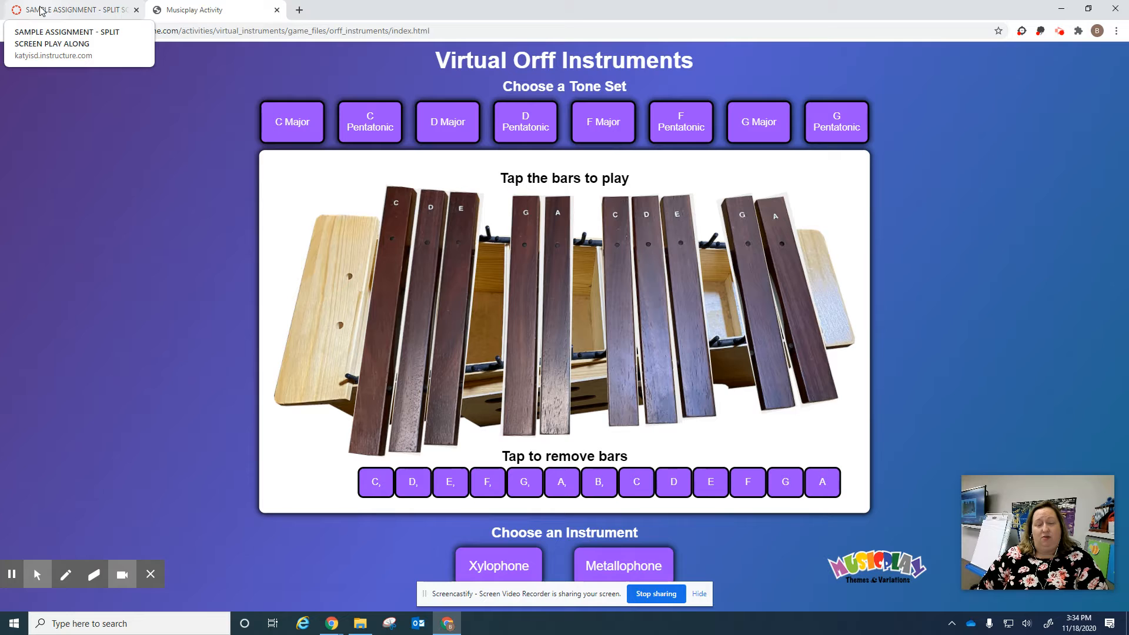
left_click(68, 9)
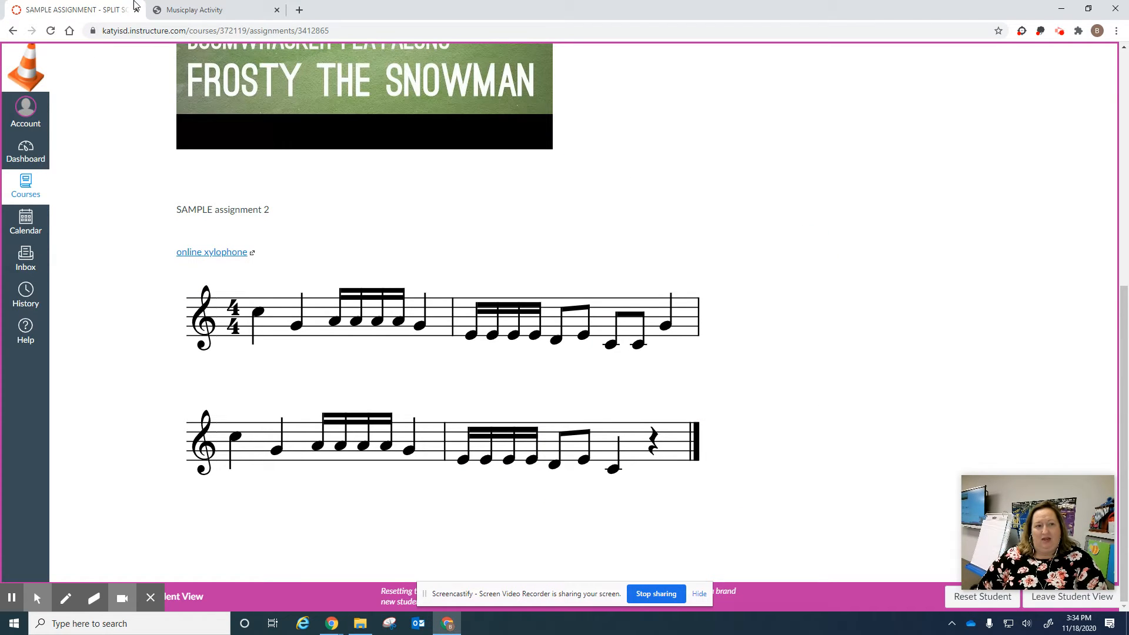
left_click(208, 9)
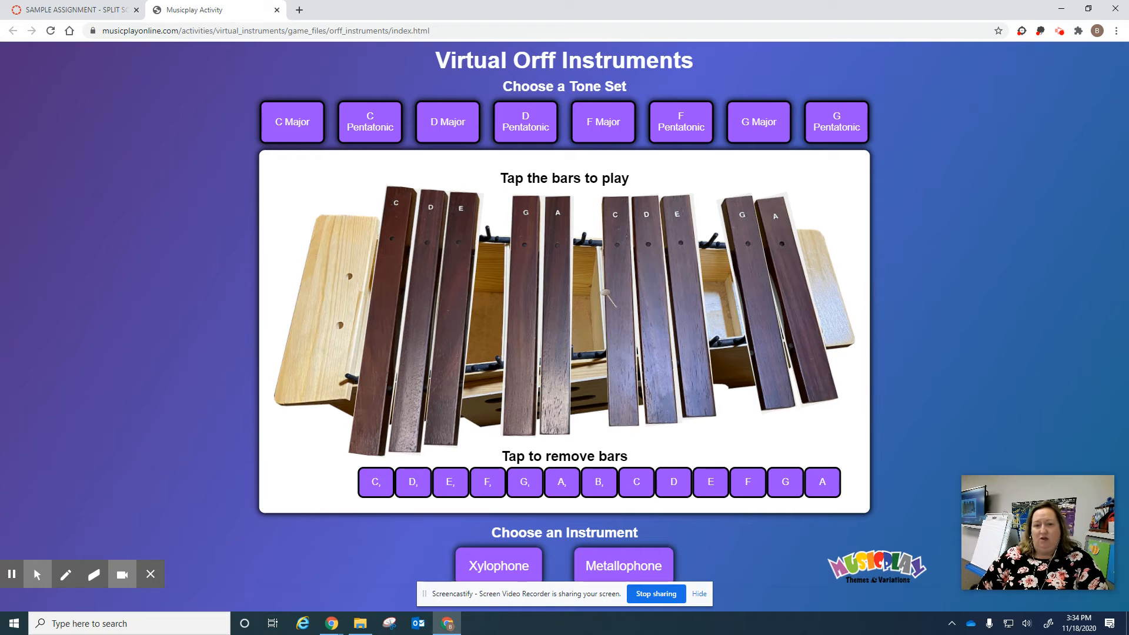
left_click(616, 288)
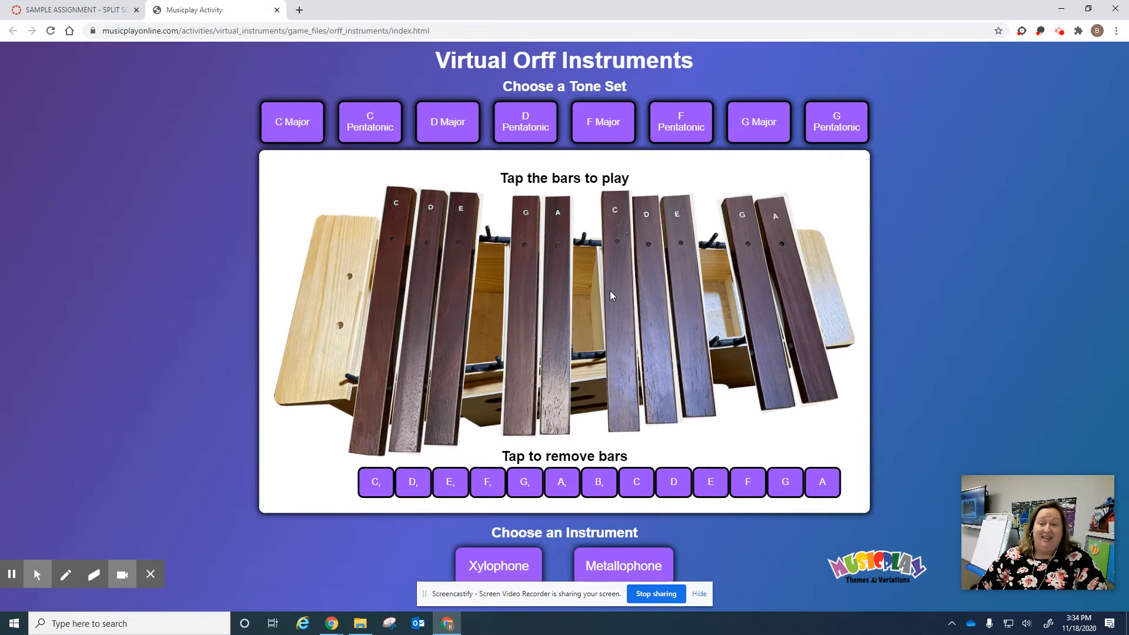
left_click(616, 288)
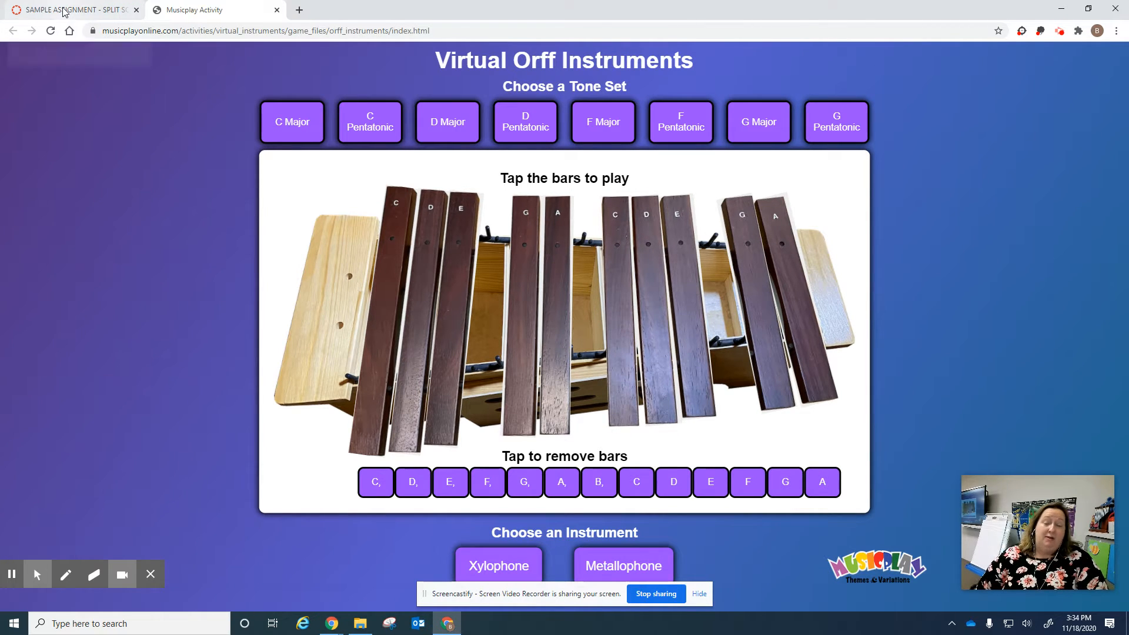
left_click(72, 9)
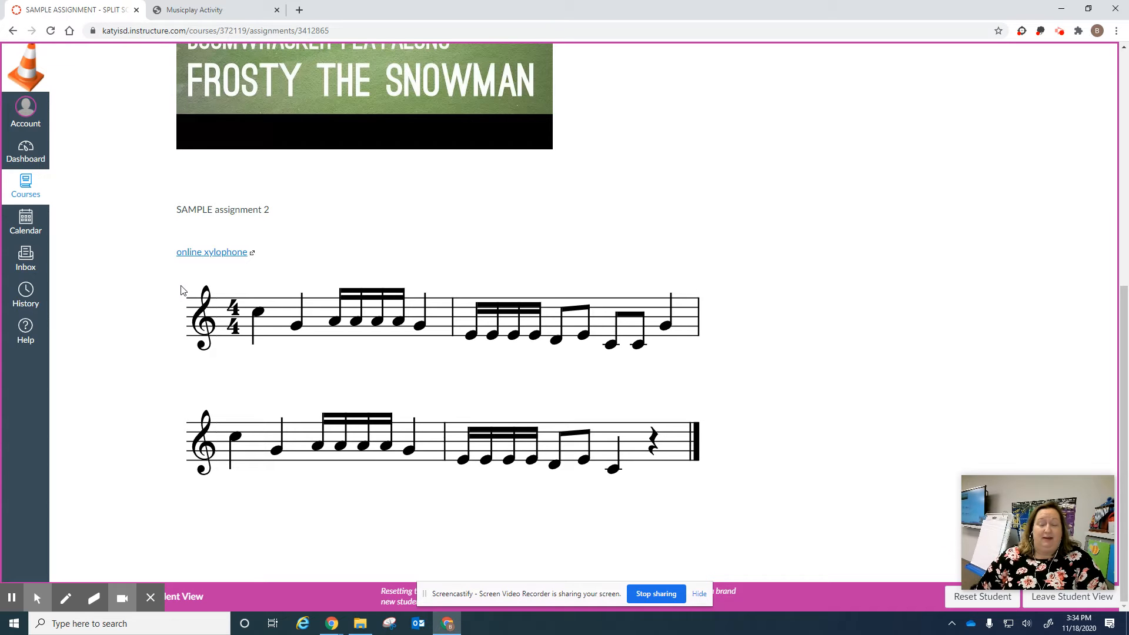
mouse_move(328, 344)
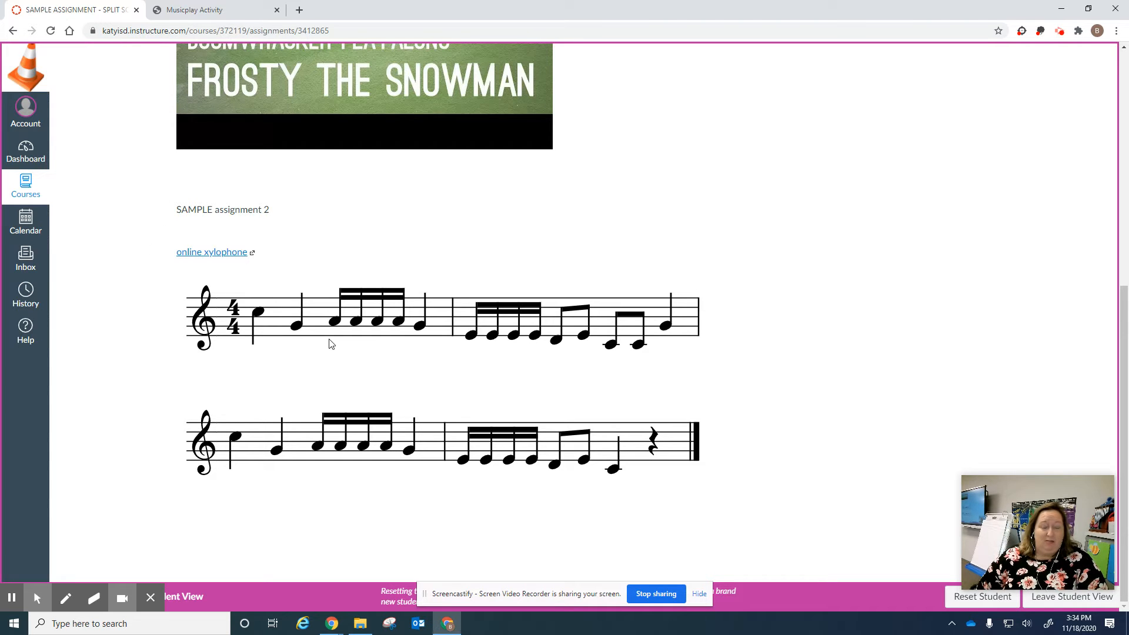
left_click(194, 9)
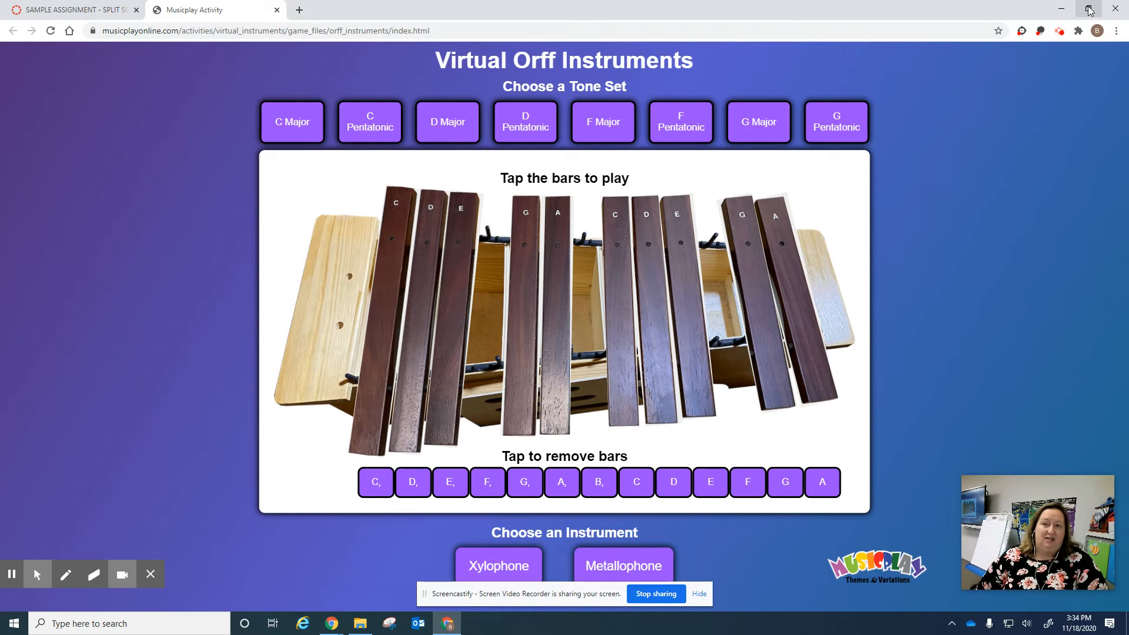
mouse_move(1090, 9)
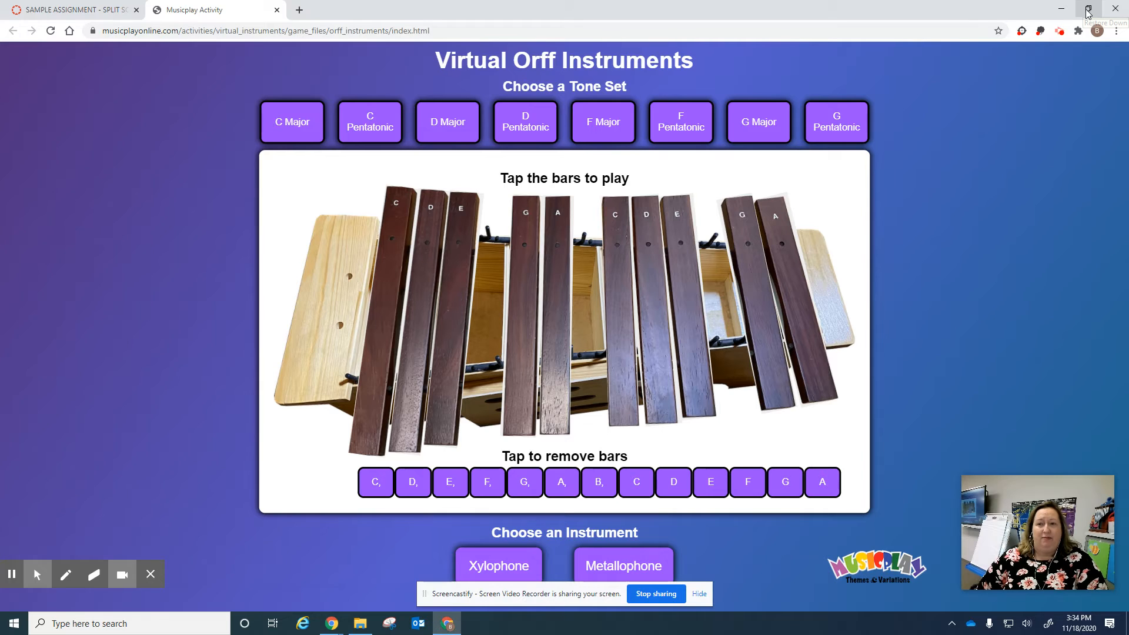
mouse_move(1089, 9)
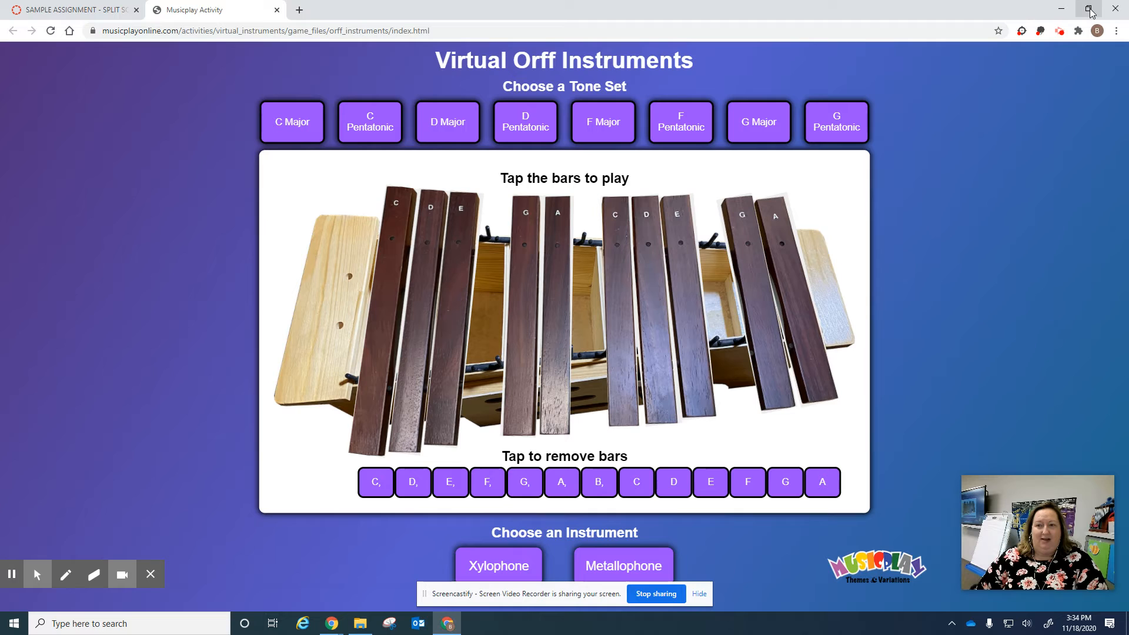
Shrink the Canvas window, scroll to the sheet music and zoom the page to 80%
left_click(1091, 10)
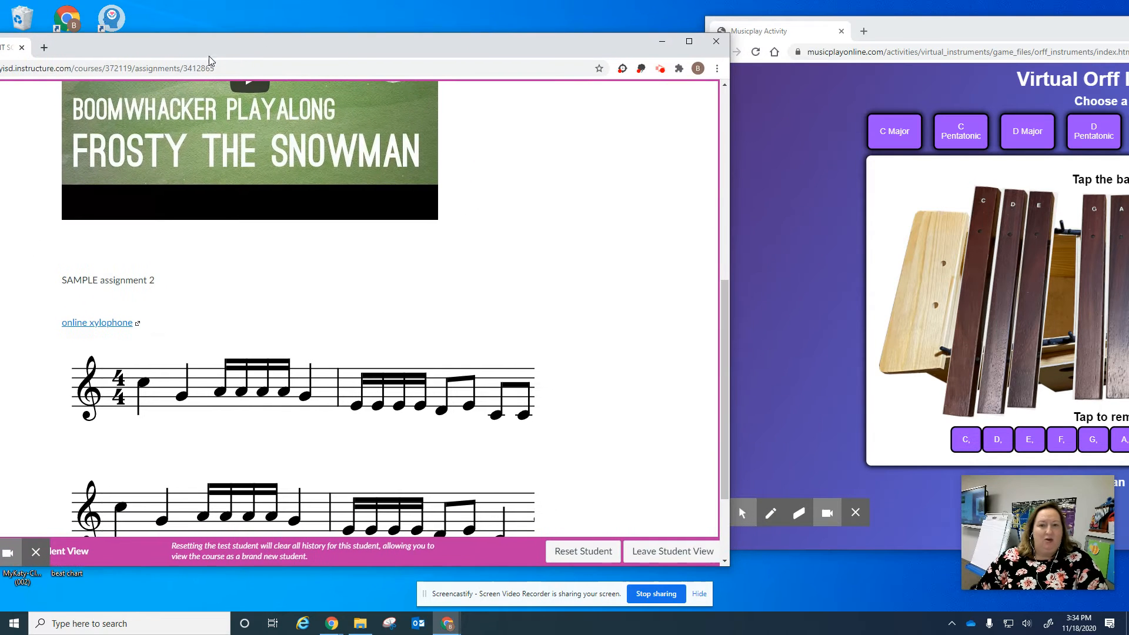
scroll("down", 3)
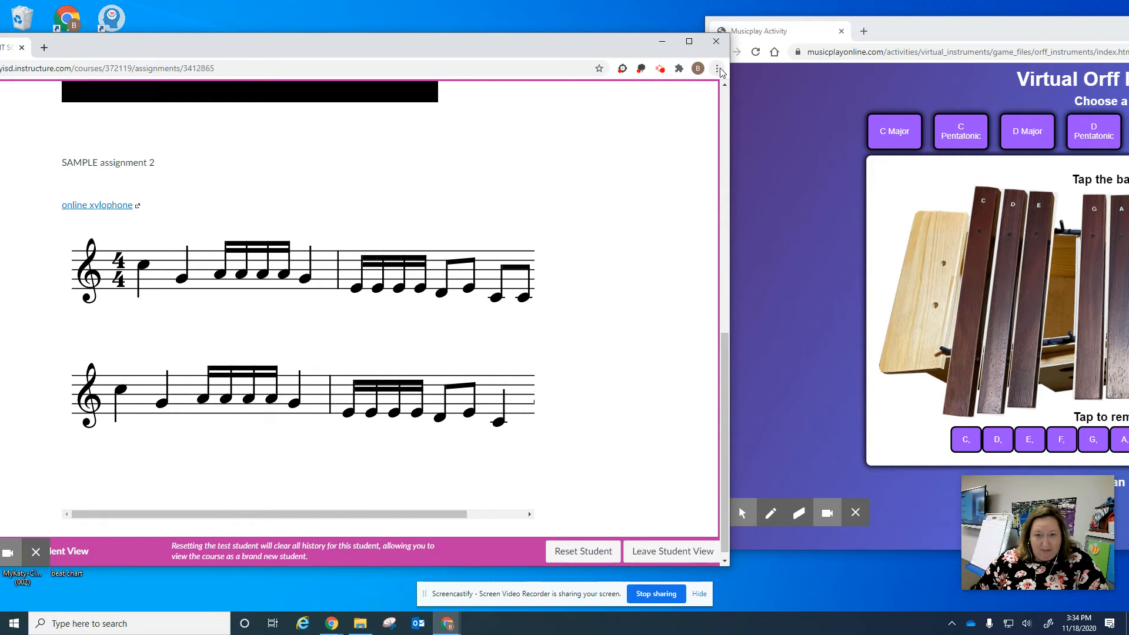
mouse_move(720, 68)
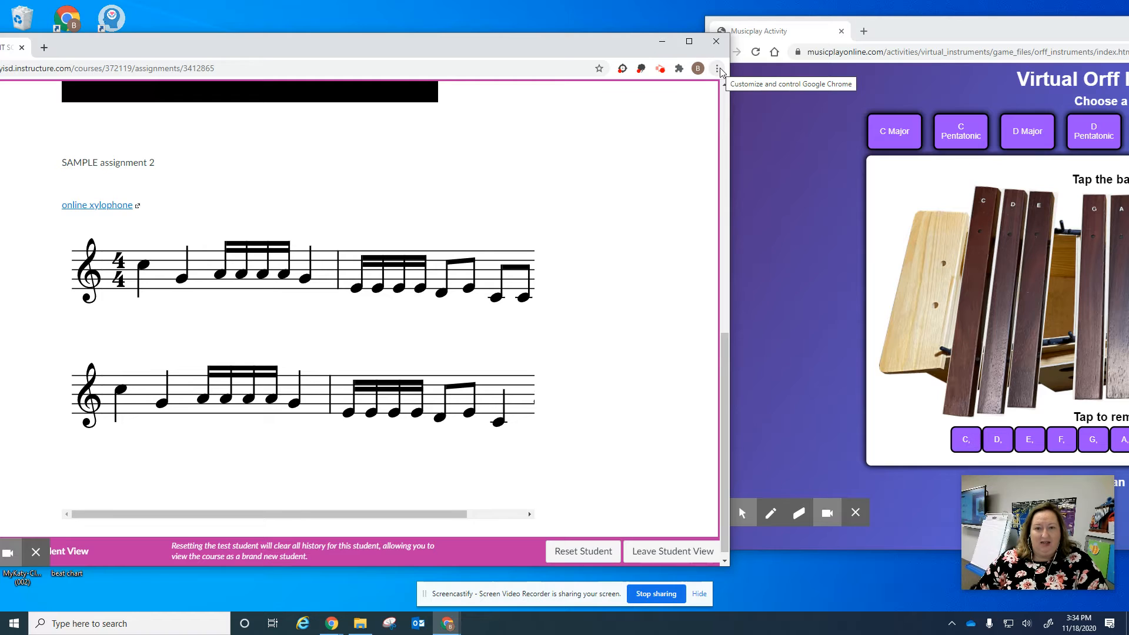
left_click(718, 68)
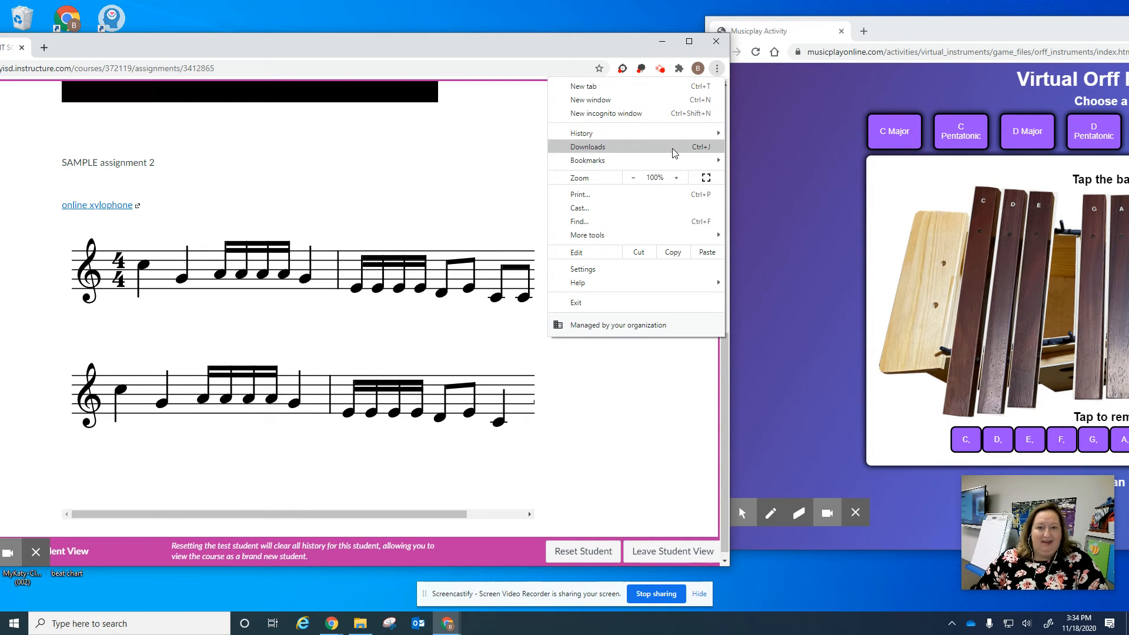
left_click(632, 177)
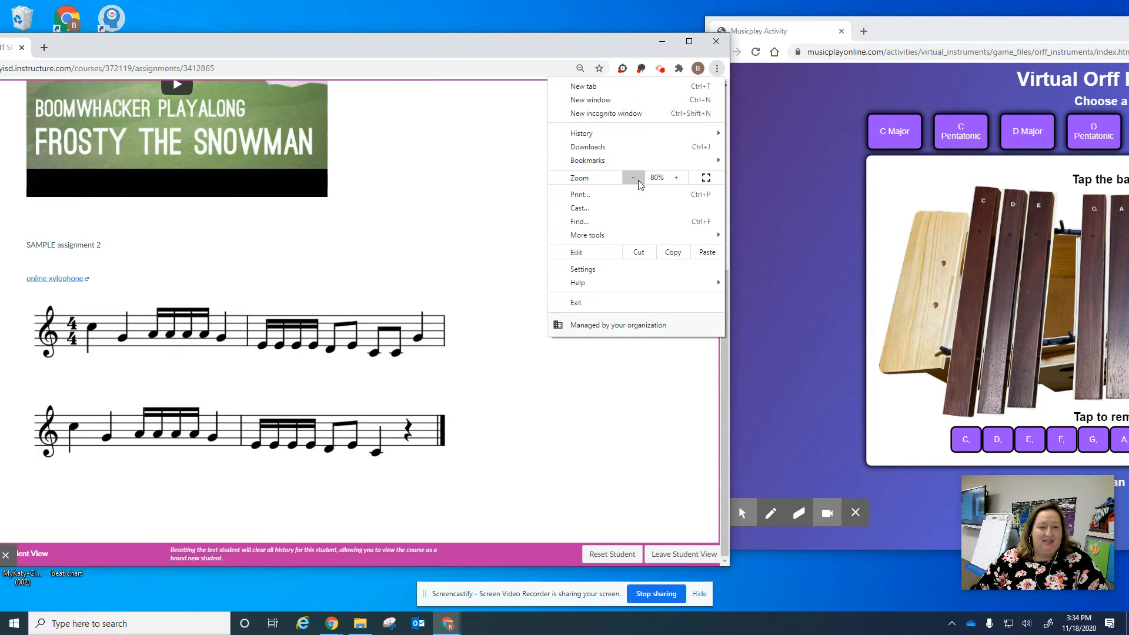
Zoom the Canvas assignment page out one step further
left_click(710, 202)
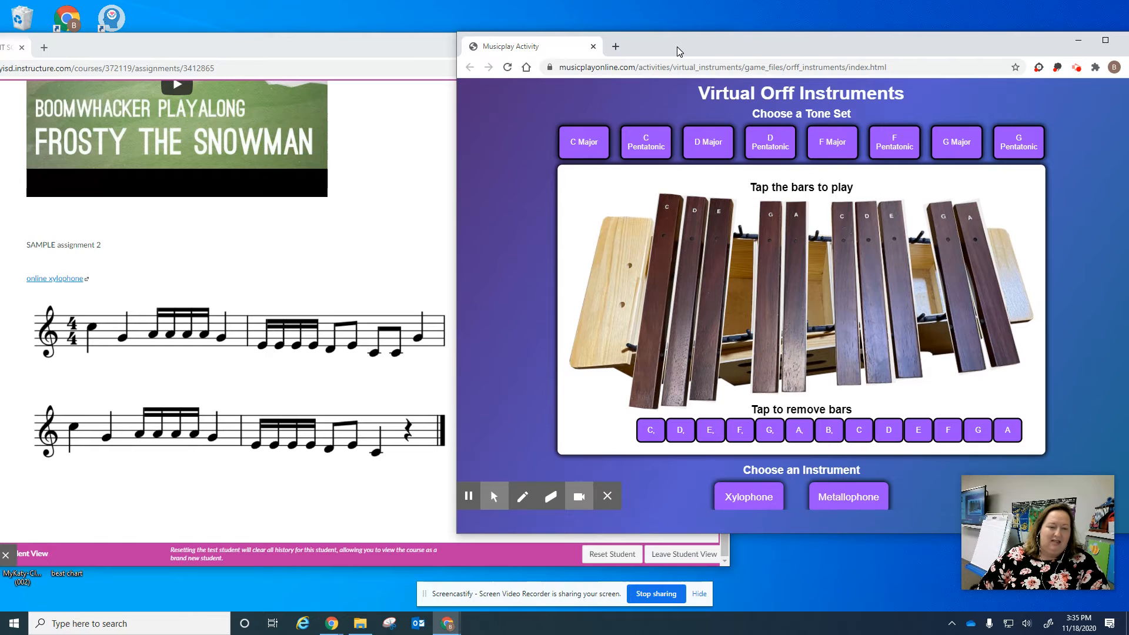
mouse_move(146, 315)
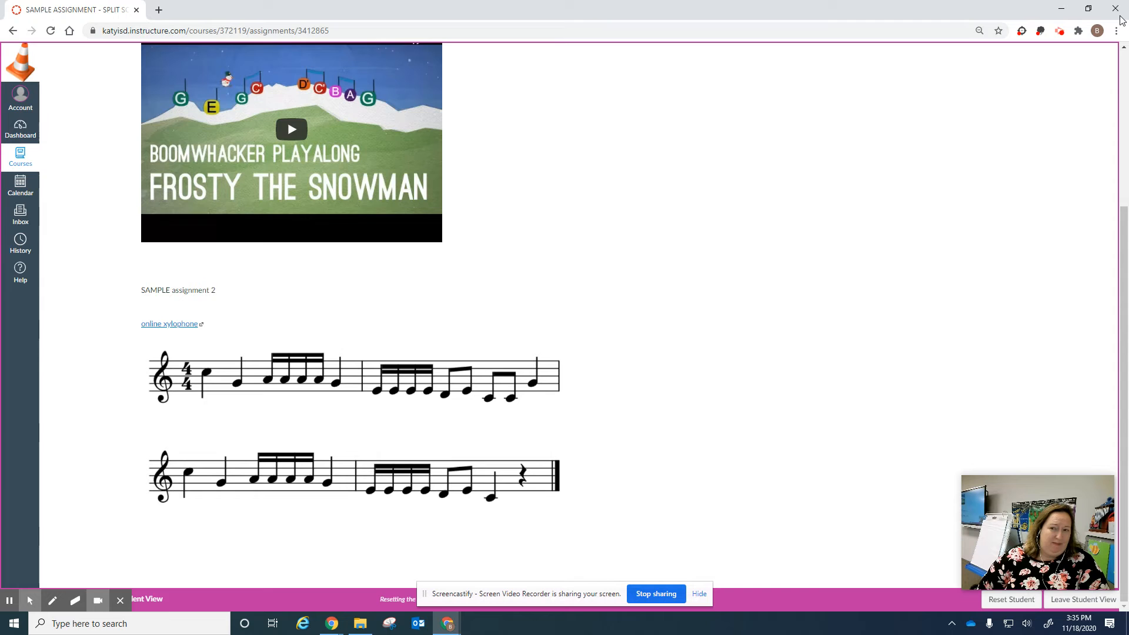
mouse_move(1090, 8)
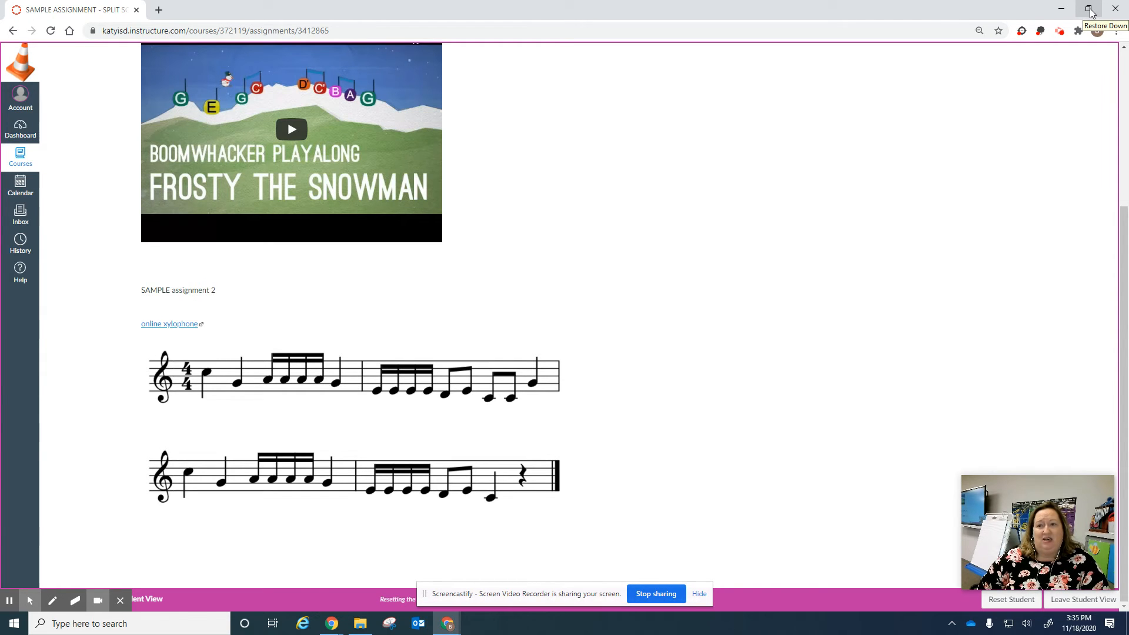
Restore the Canvas window down from full screen, beside the xylophone window
left_click(1090, 8)
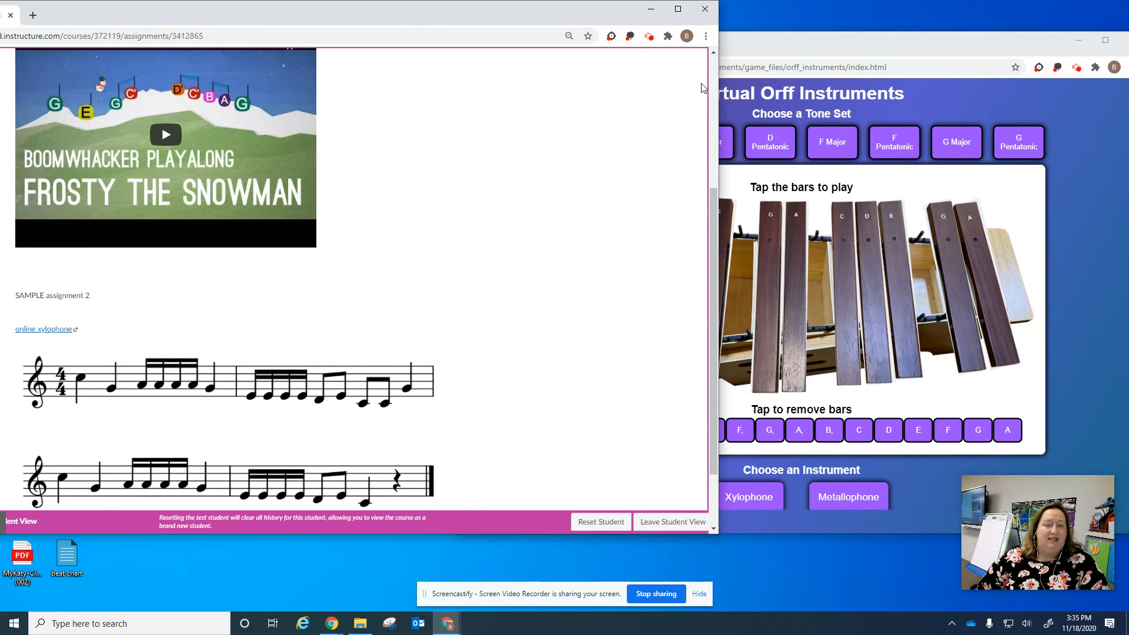
mouse_move(827, 53)
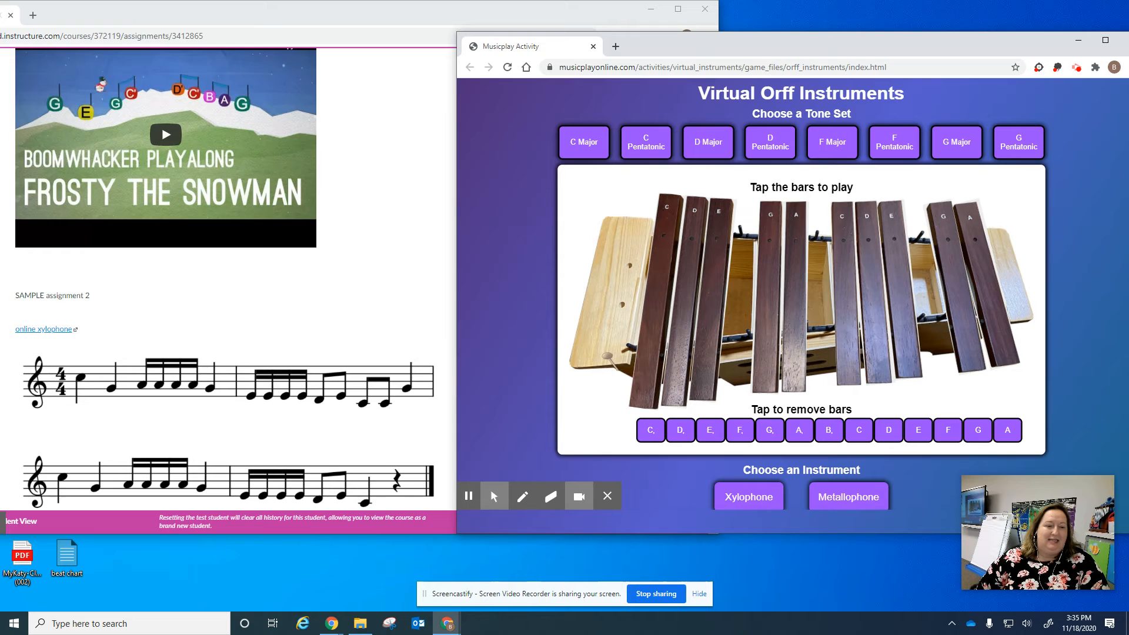
left_click(848, 284)
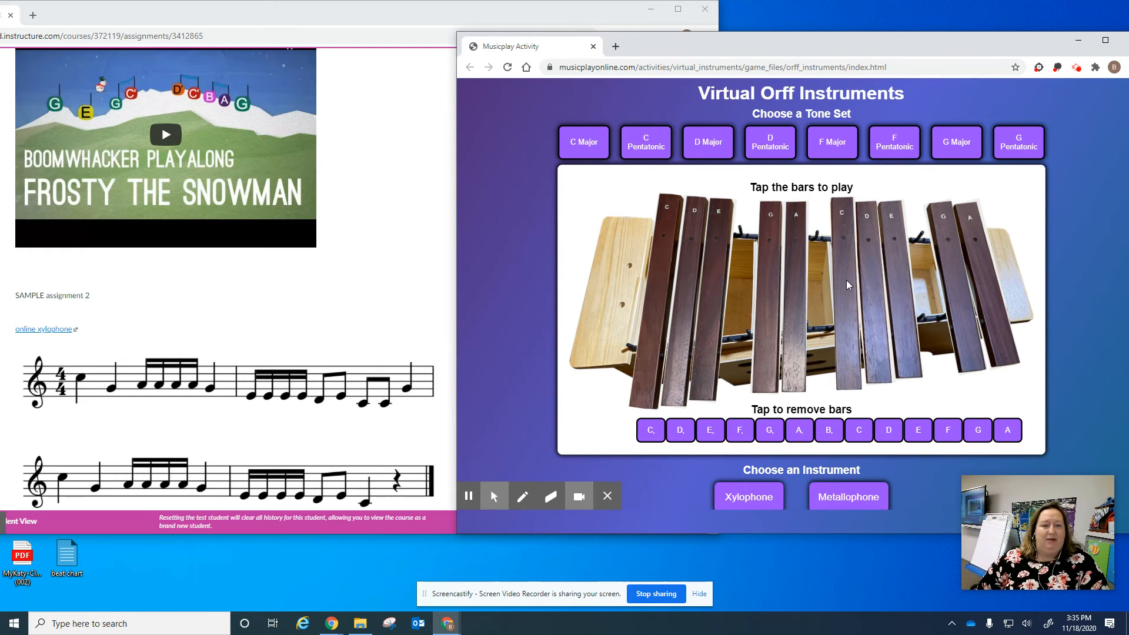
mouse_move(843, 279)
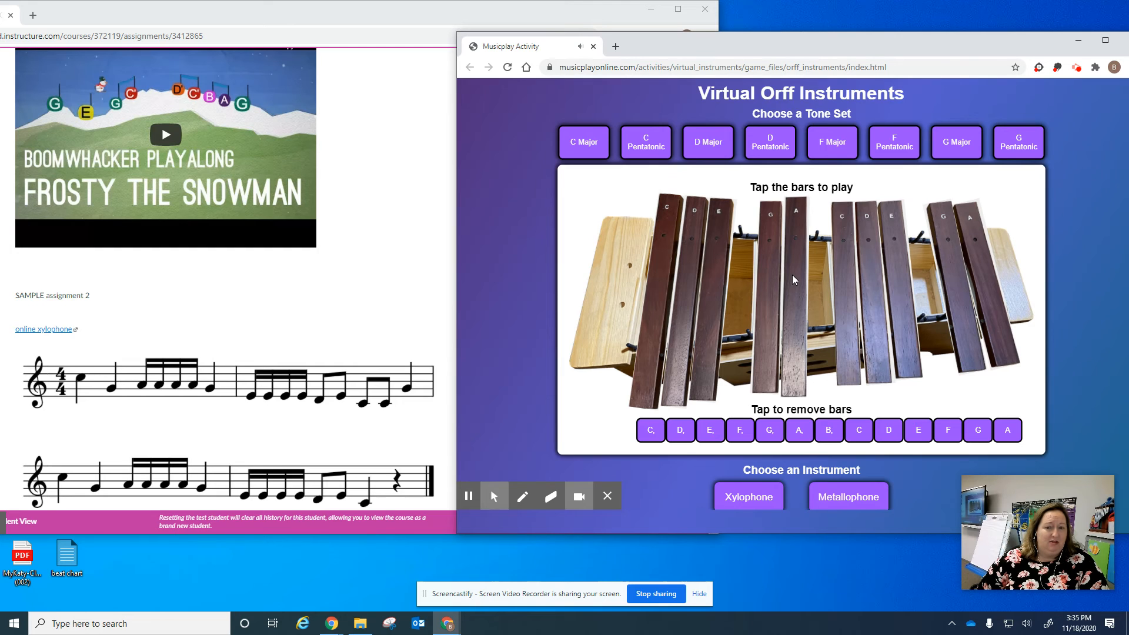
left_click(772, 280)
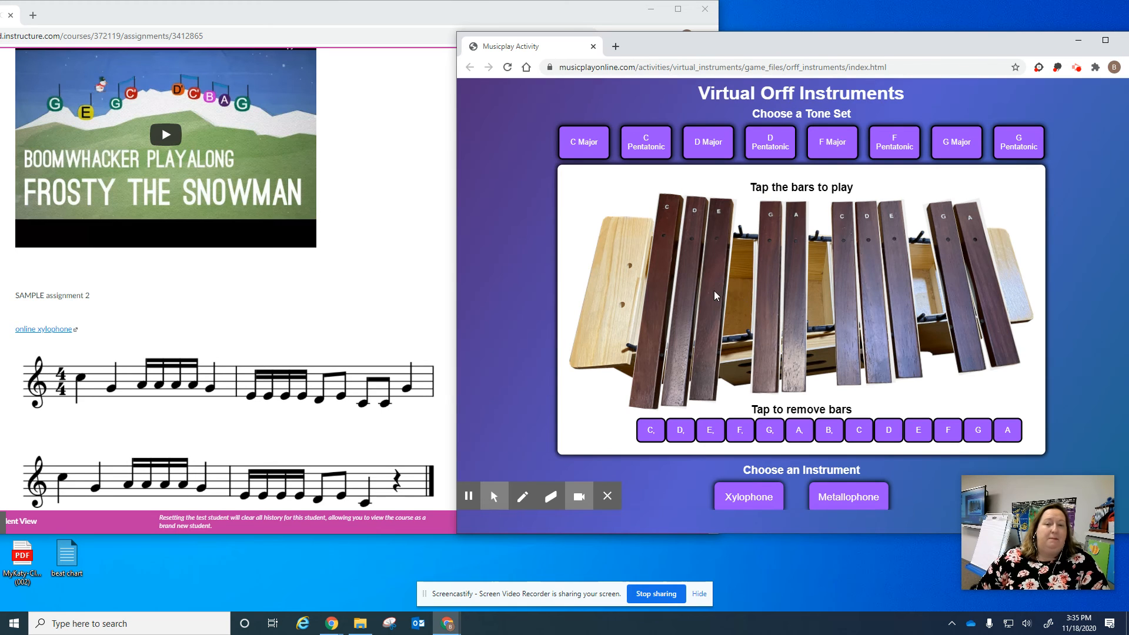
left_click(717, 295)
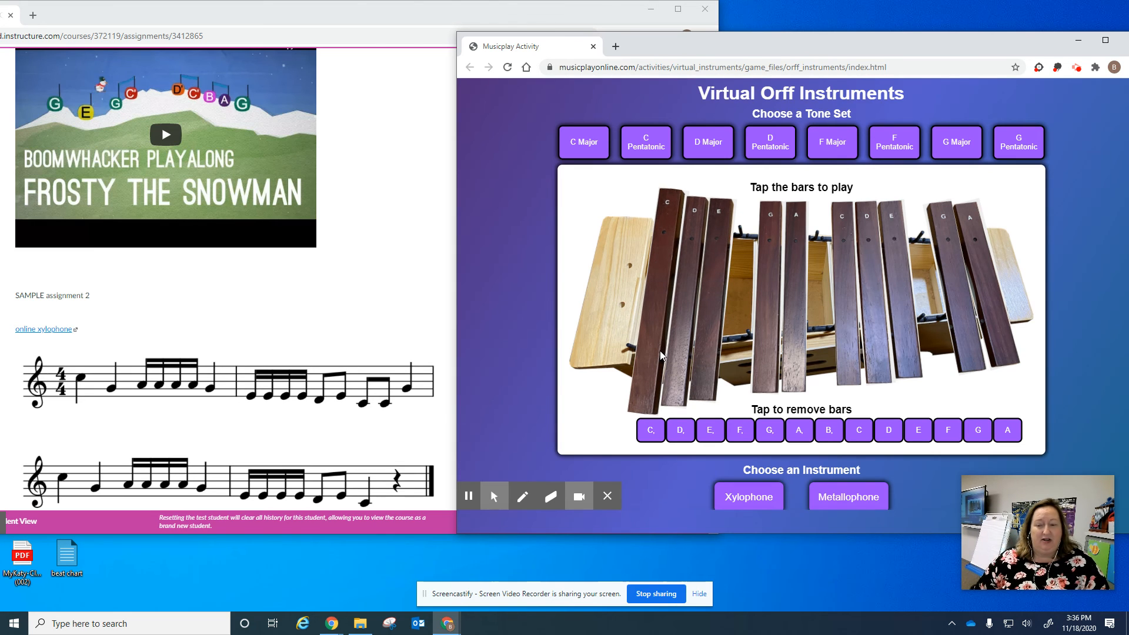
mouse_move(663, 309)
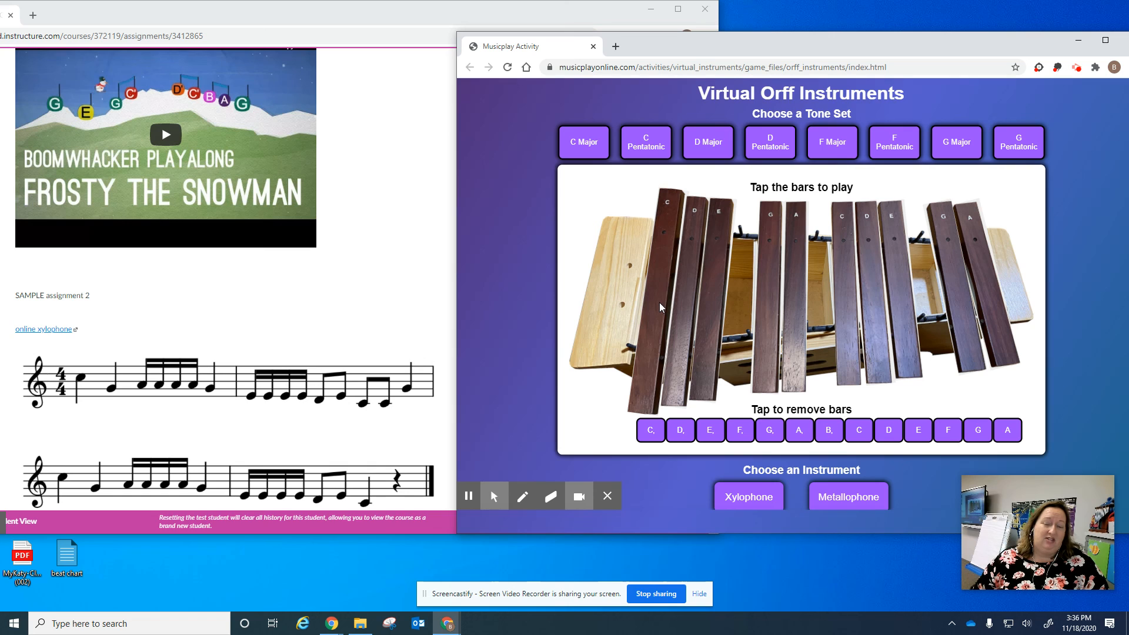
left_click(652, 302)
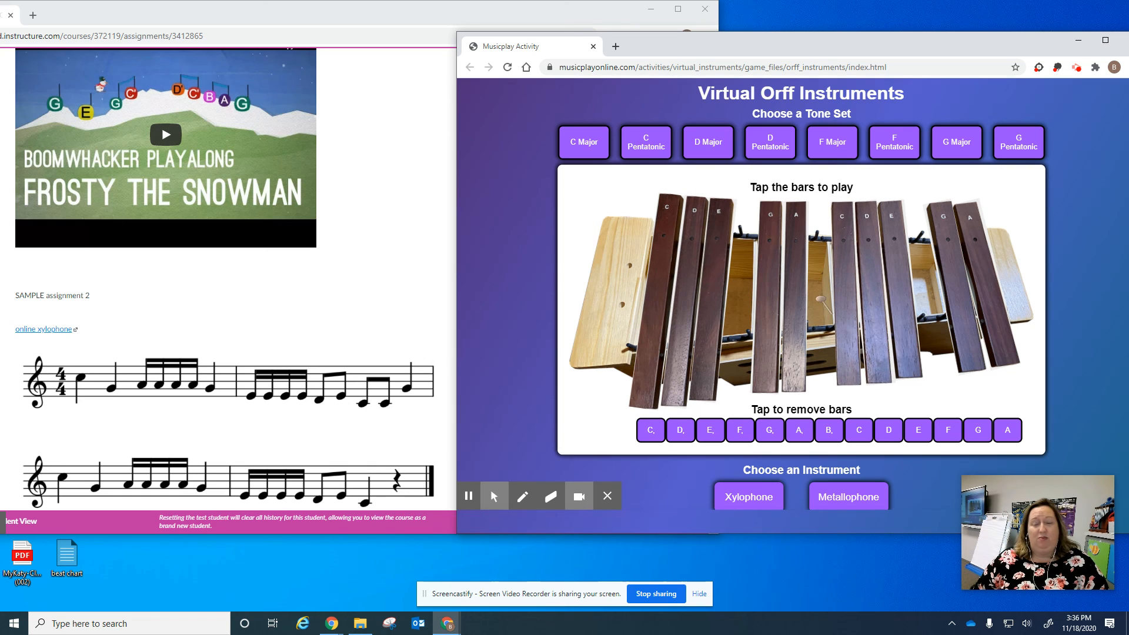